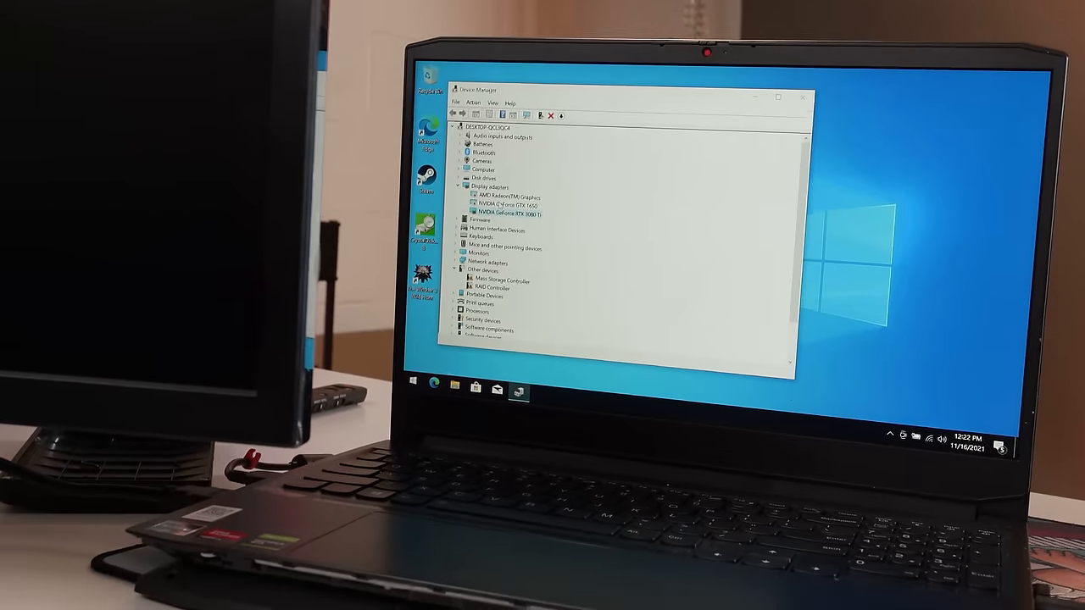
Step: Confirm the RTX 3080 Ti under Display adapters, then open Display settings from the desktop
right_click(501, 215)
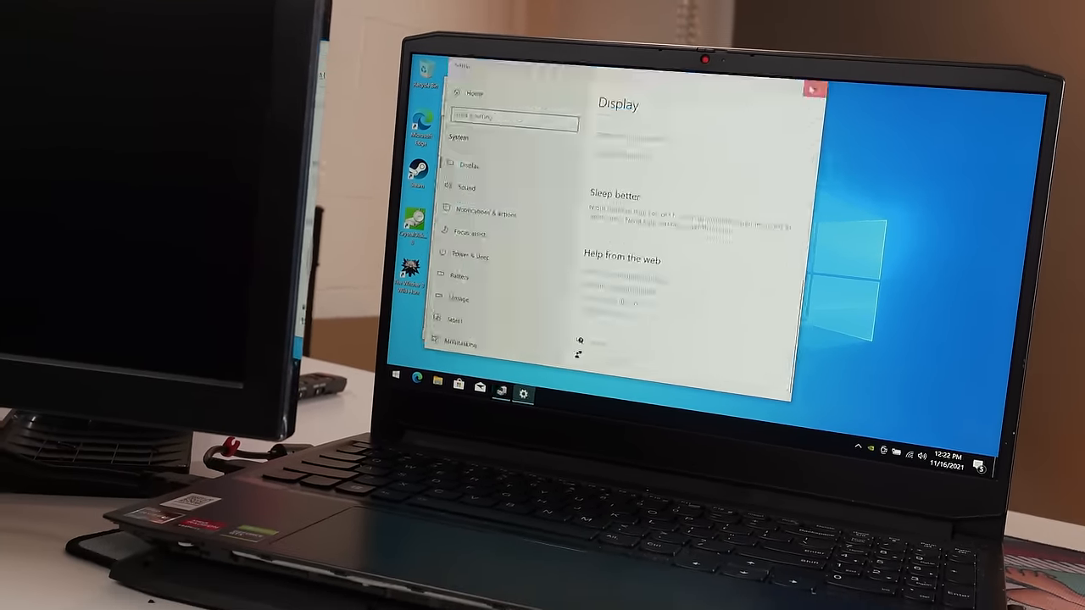
right_click(475, 197)
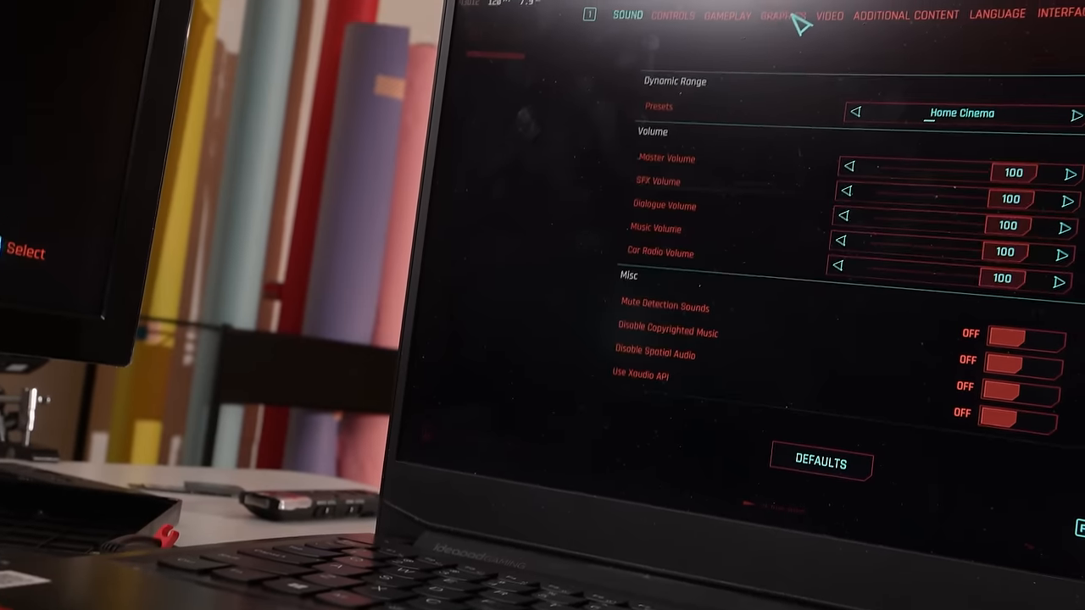
Step: Switch the Cyberpunk 2077 settings menu from Sound to the GRAPHICS tab
click(764, 14)
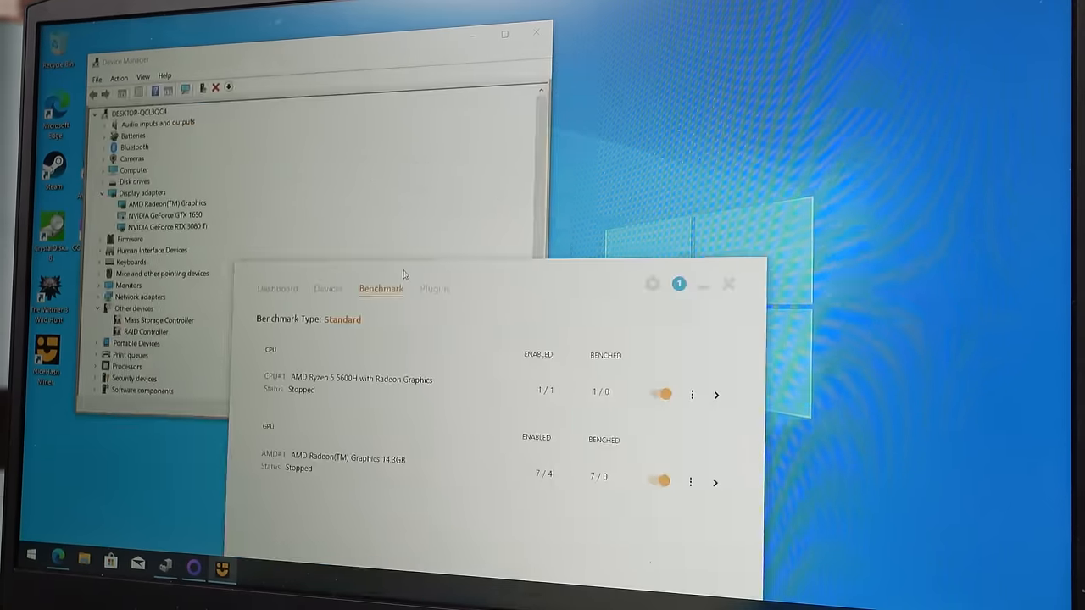
Step: Restart NiceHash Miner, check the Devices tab, then return to the Benchmark list
right_click(161, 210)
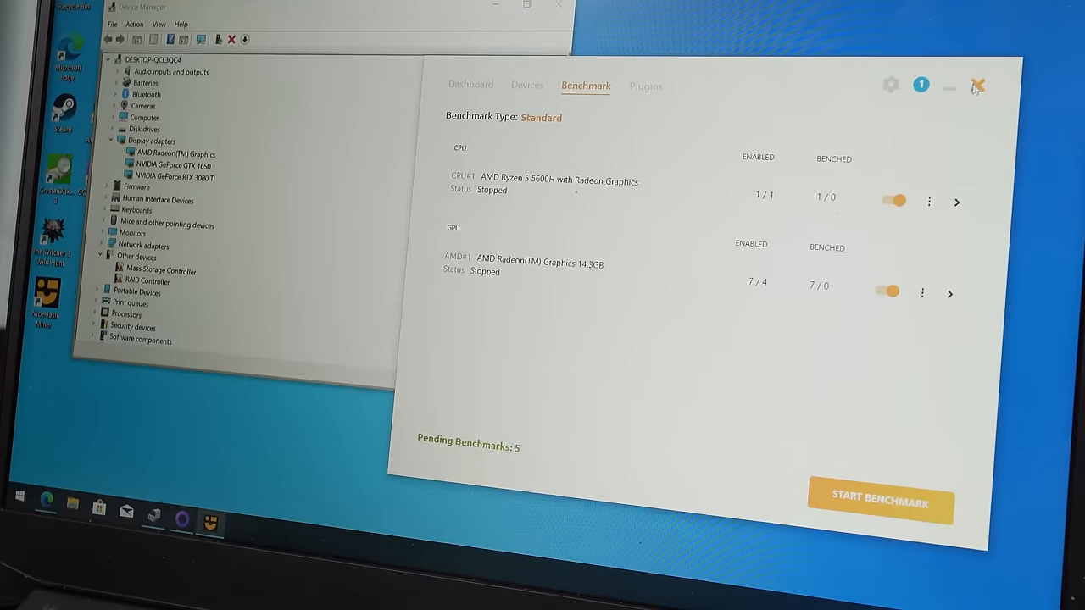
click(470, 84)
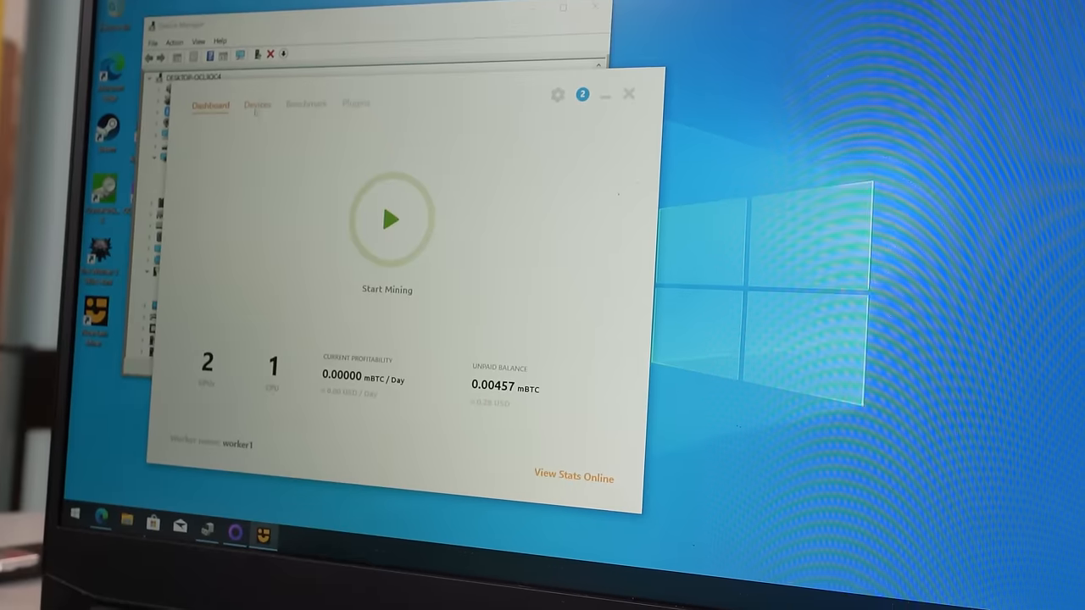
click(258, 104)
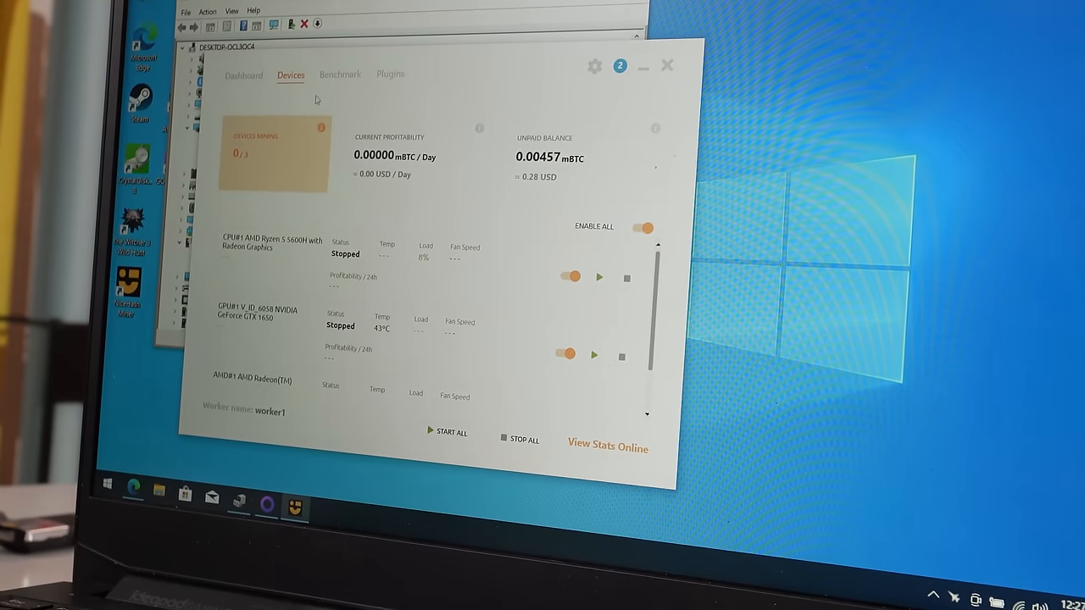
click(339, 74)
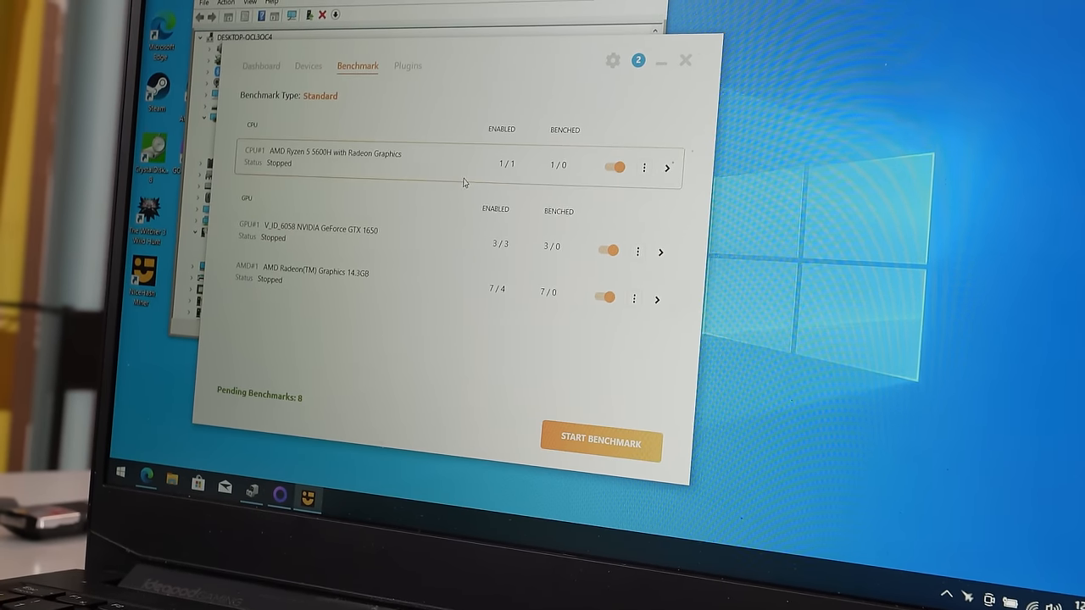